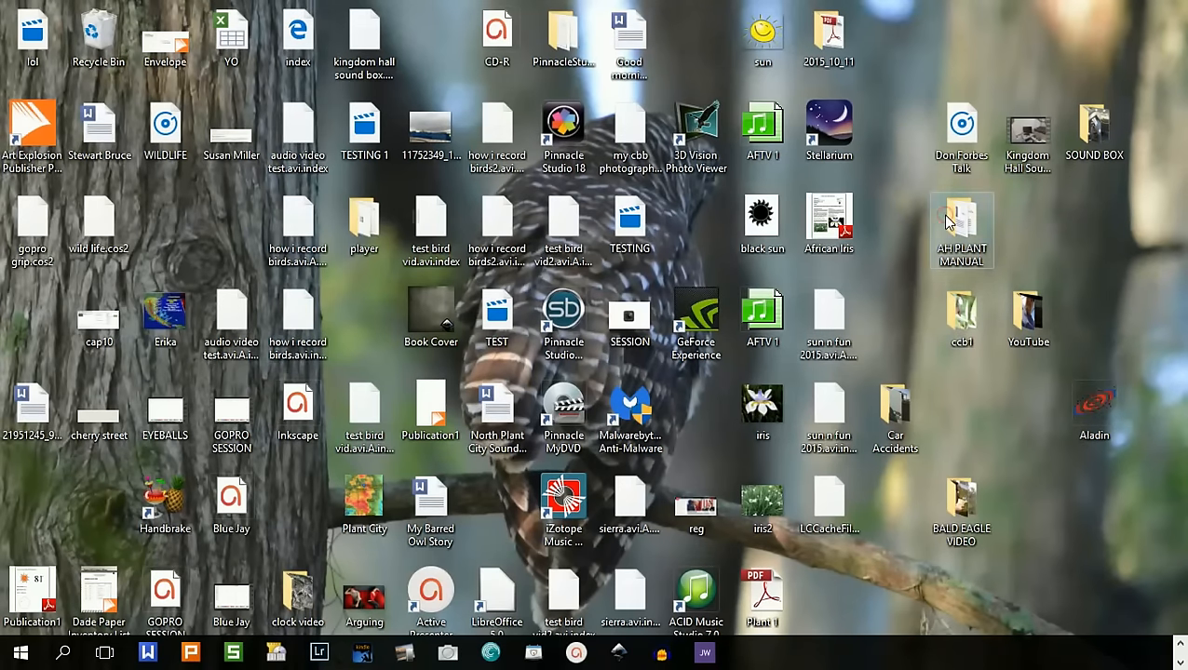
# Open the AH PLANT MANUAL folder from the desktop to list its 17 plant files.
pyautogui.doubleClick(961, 224)
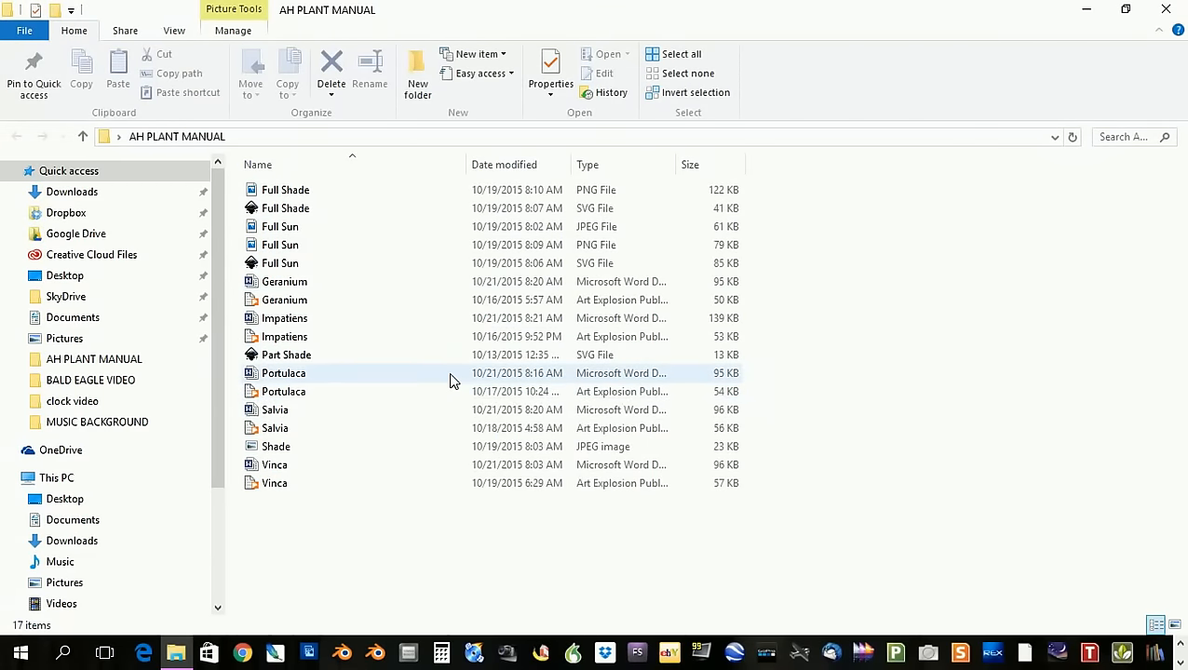
pyautogui.moveTo(456, 378)
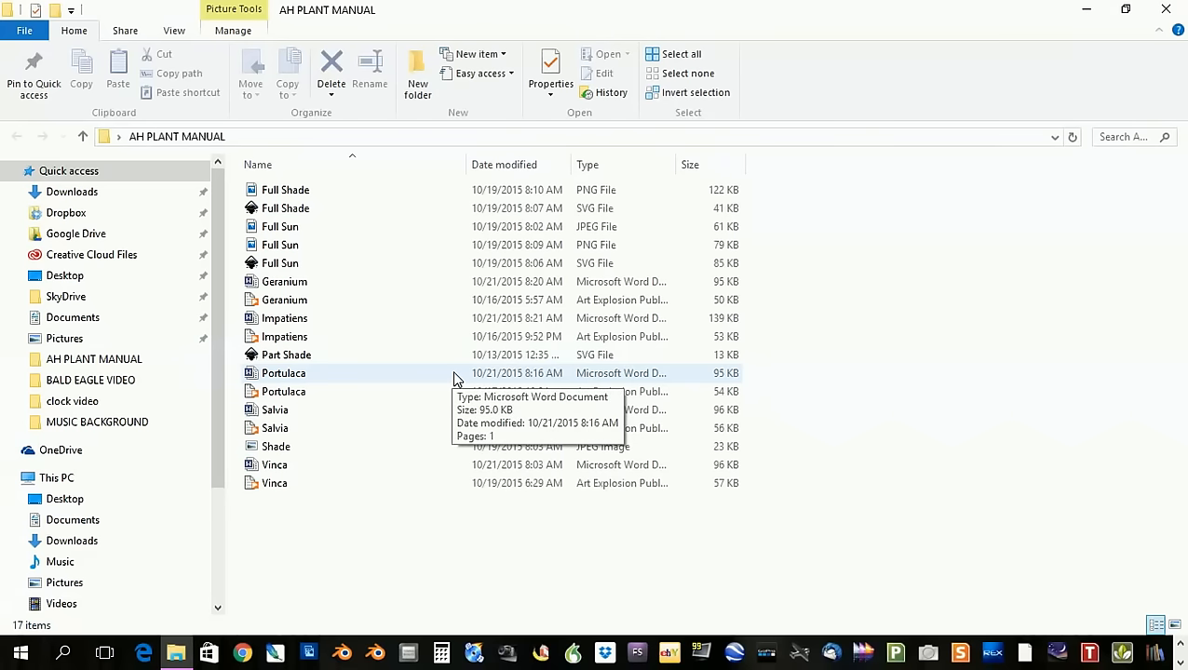
pyautogui.moveTo(512, 209)
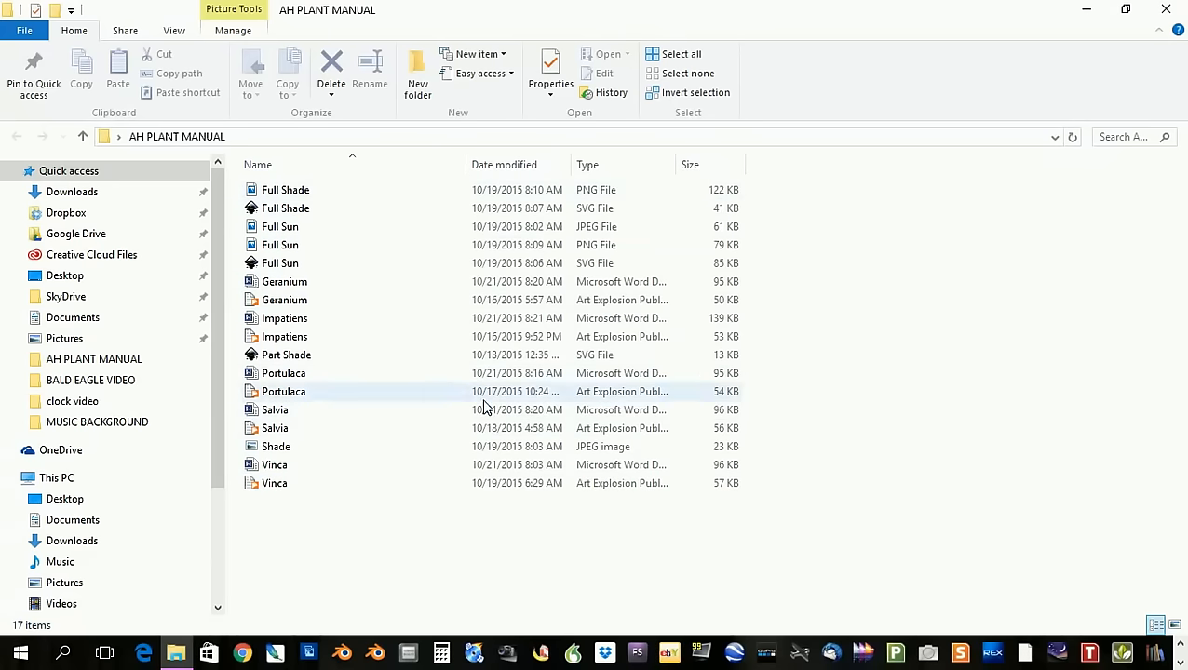
pyautogui.moveTo(393, 300)
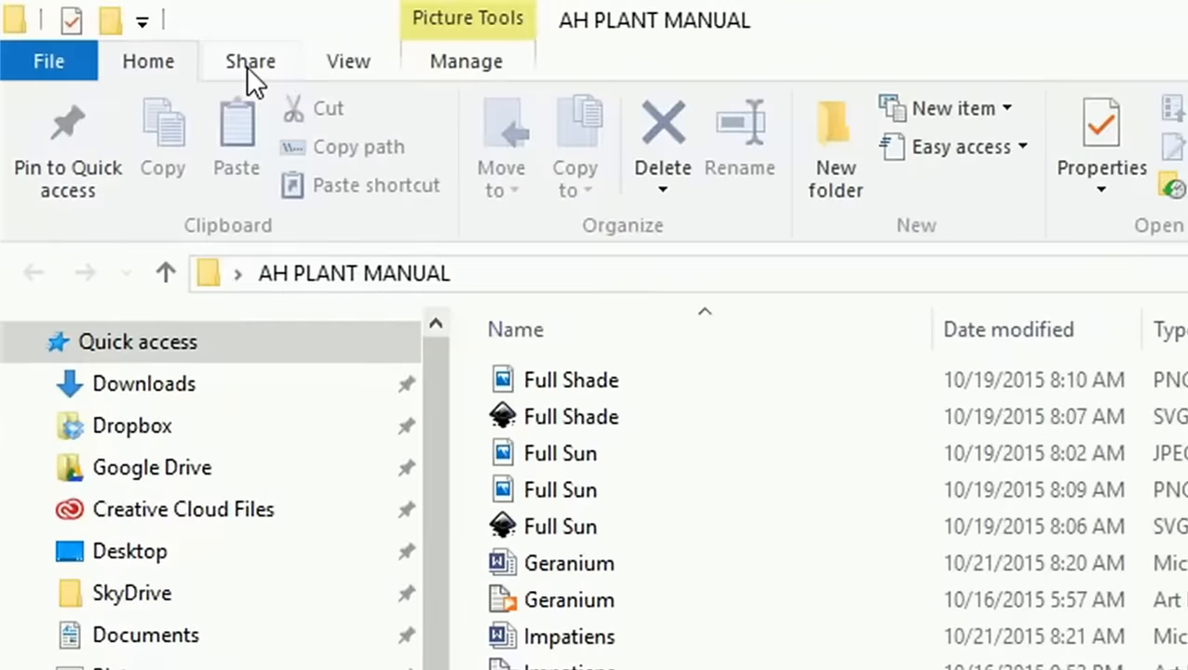
# Send the AH PLANT MANUAL folder to the DVD RW drive via Burn to disc, titled Plants.
pyautogui.click(249, 59)
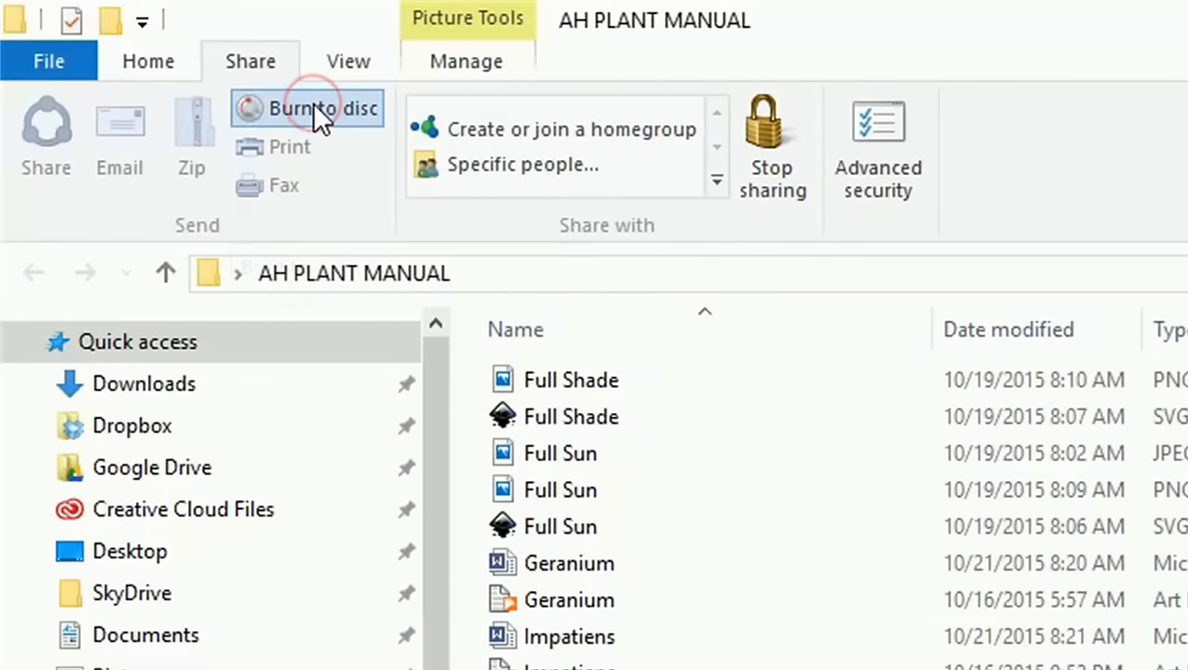
pyautogui.click(305, 108)
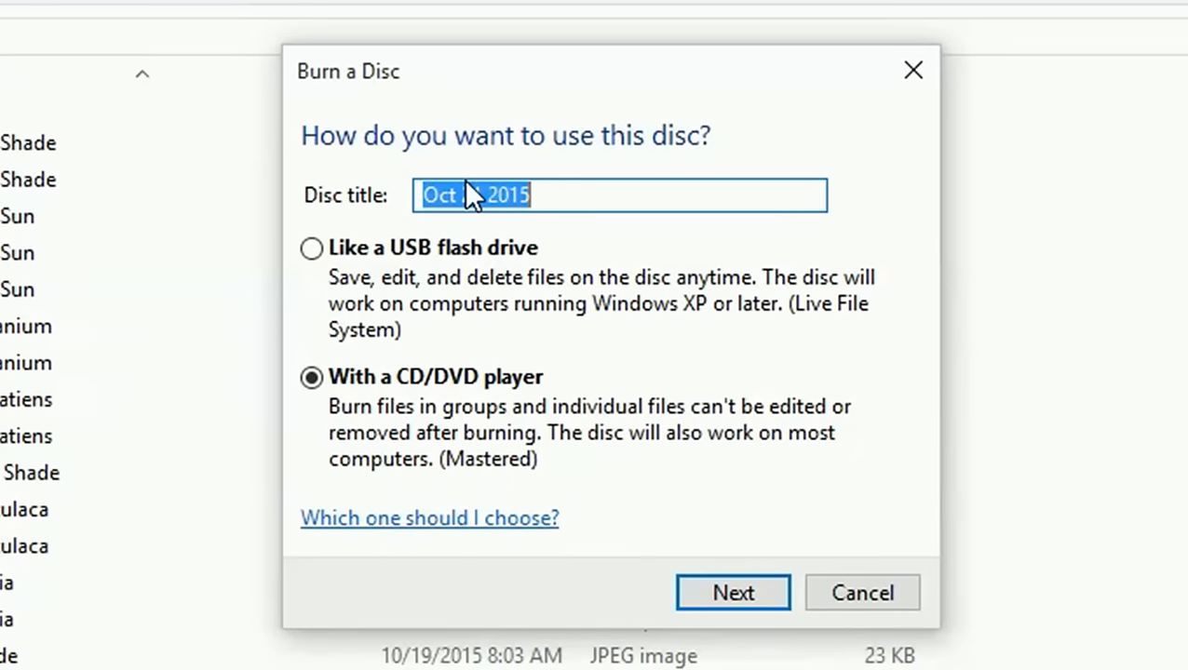
pyautogui.write('Plants')
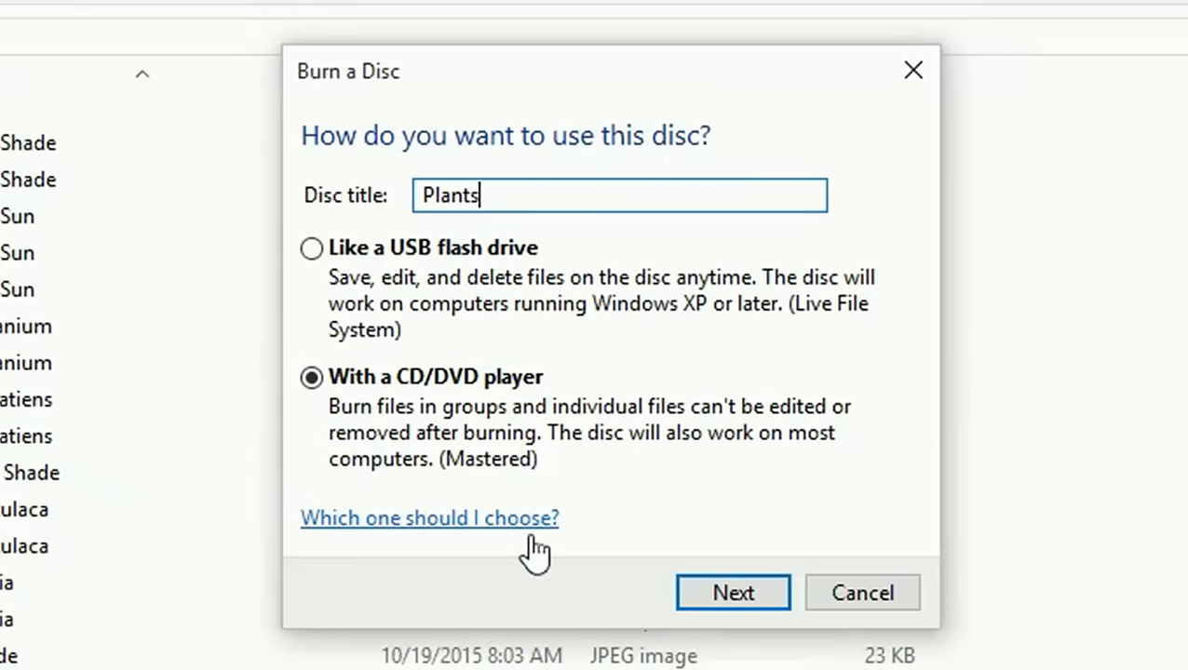
pyautogui.click(733, 592)
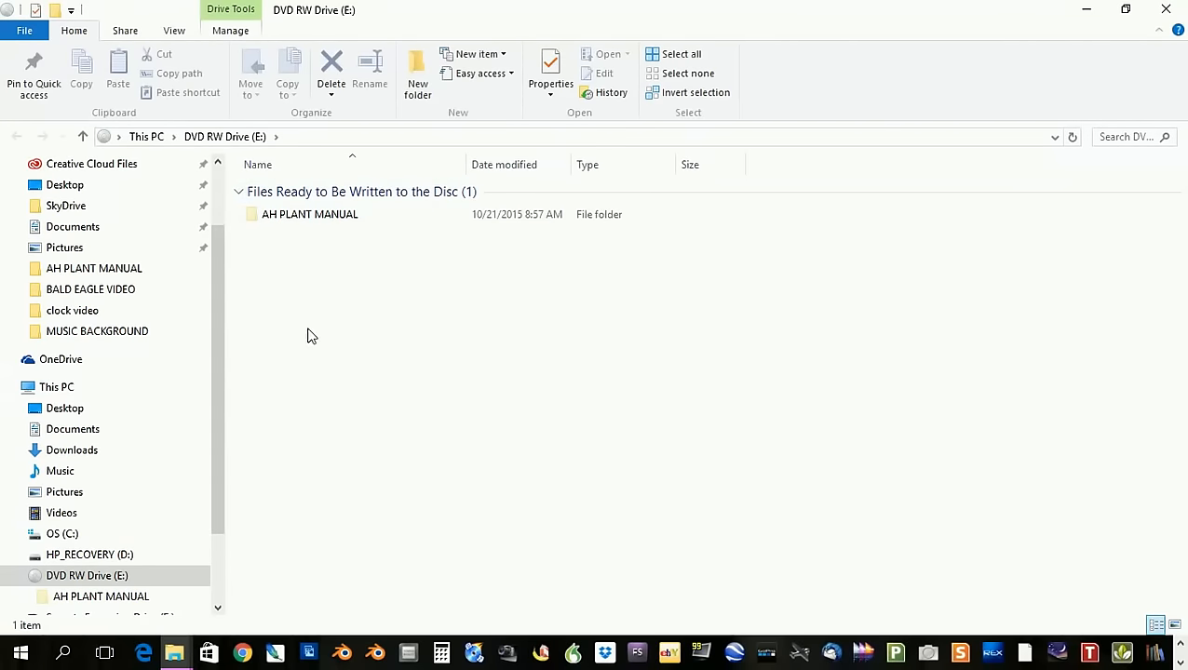
pyautogui.moveTo(527, 439)
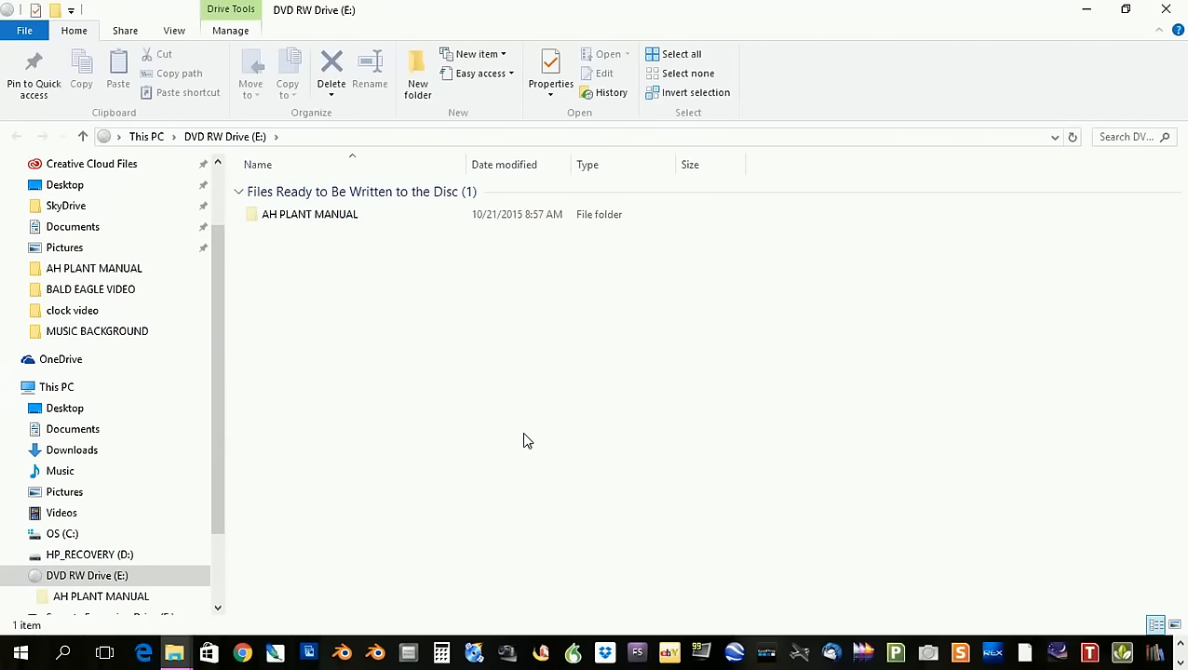
pyautogui.click(309, 214)
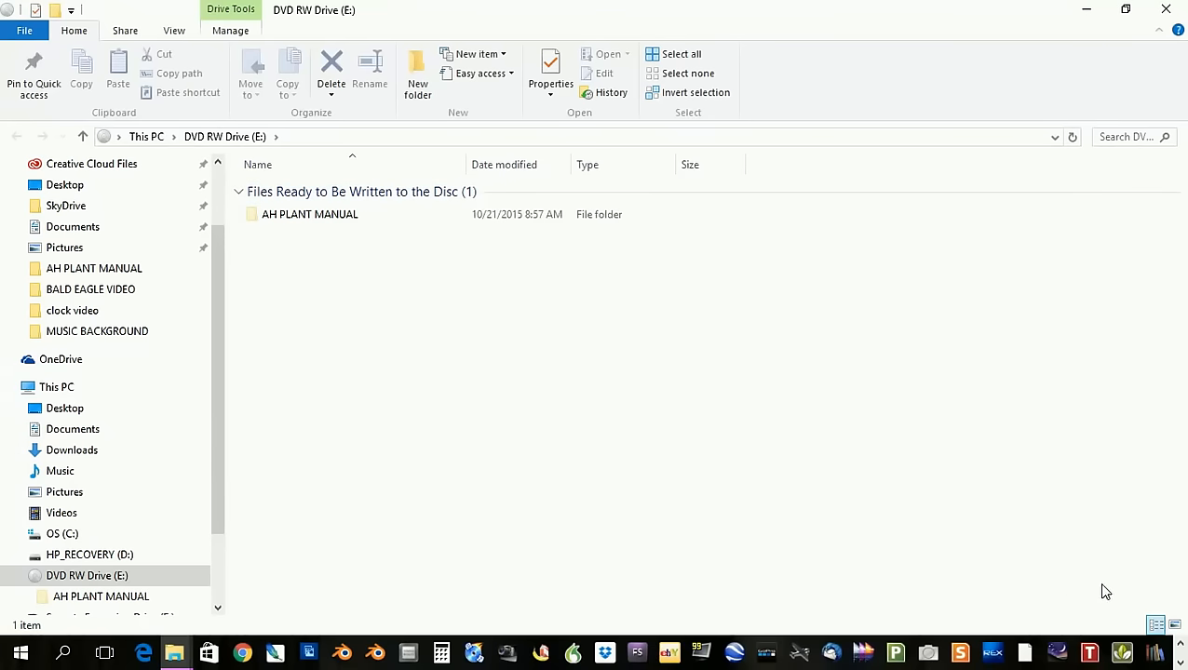
pyautogui.moveTo(1009, 569)
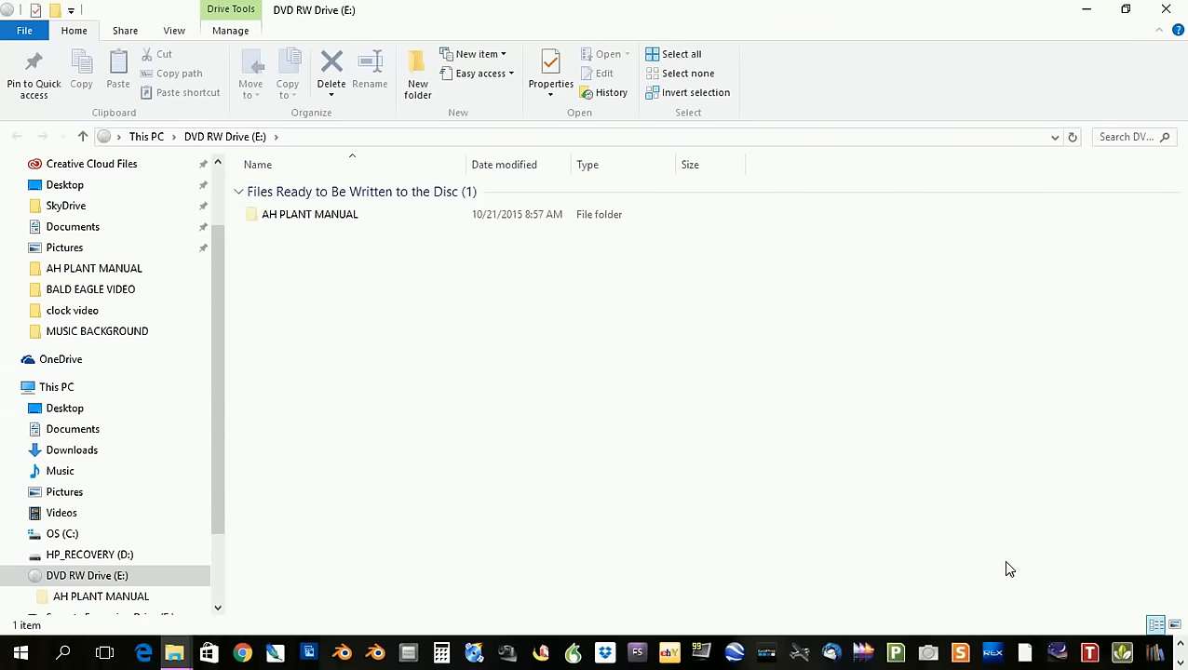
pyautogui.moveTo(778, 568)
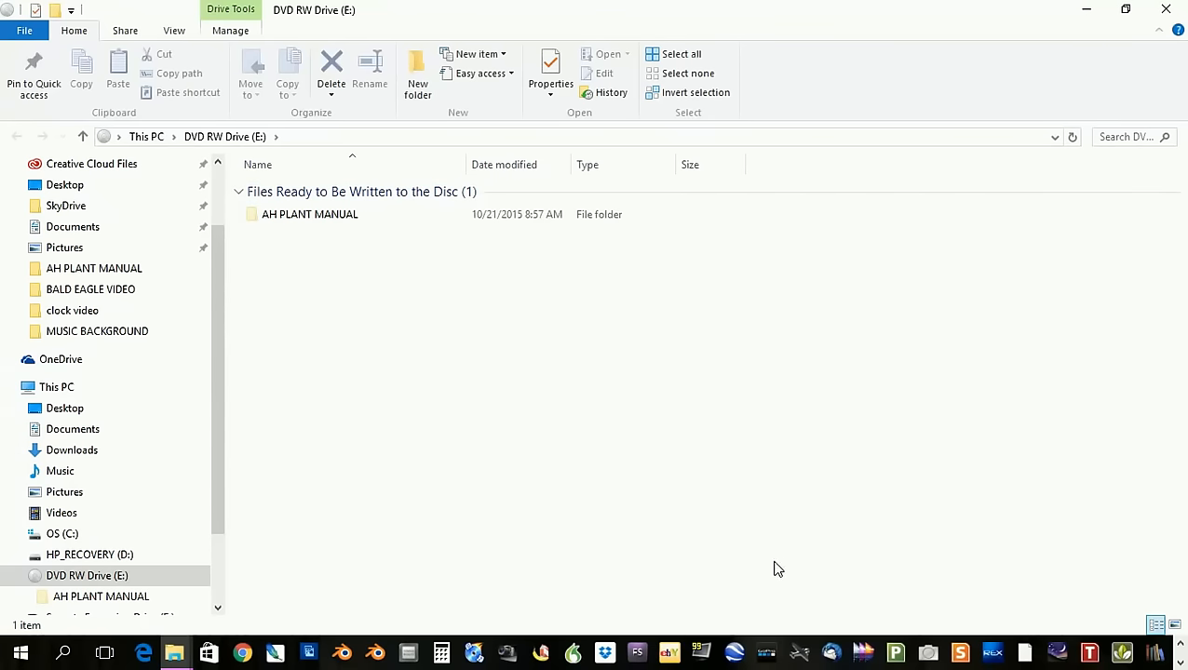
pyautogui.moveTo(762, 566)
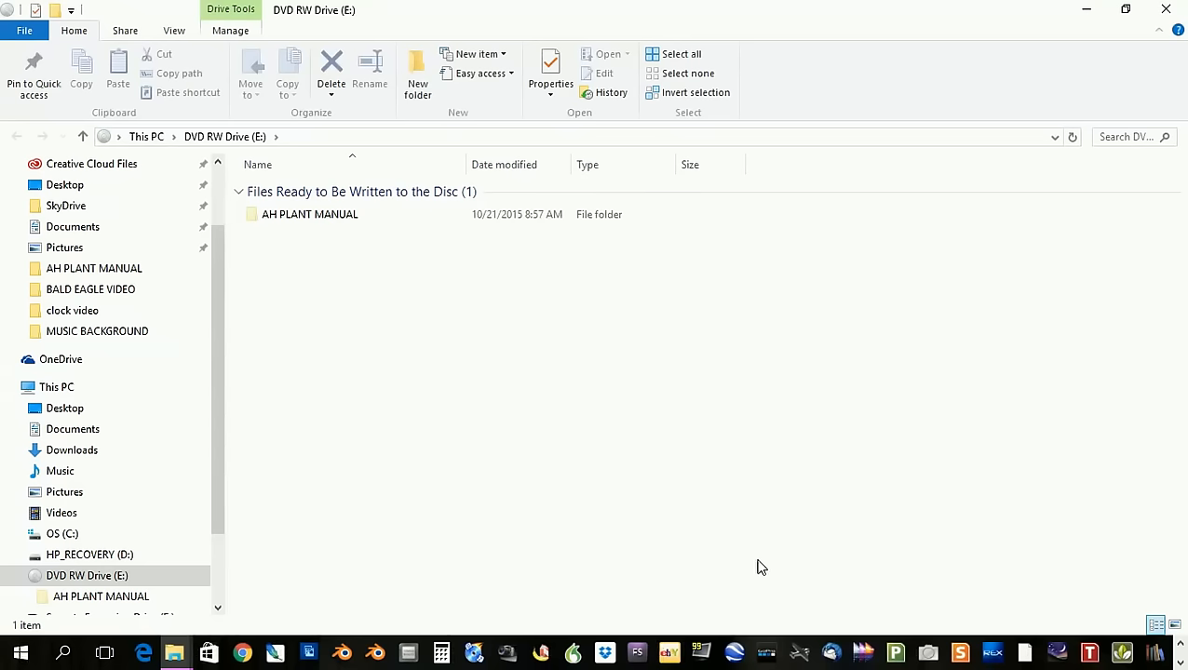
pyautogui.moveTo(744, 544)
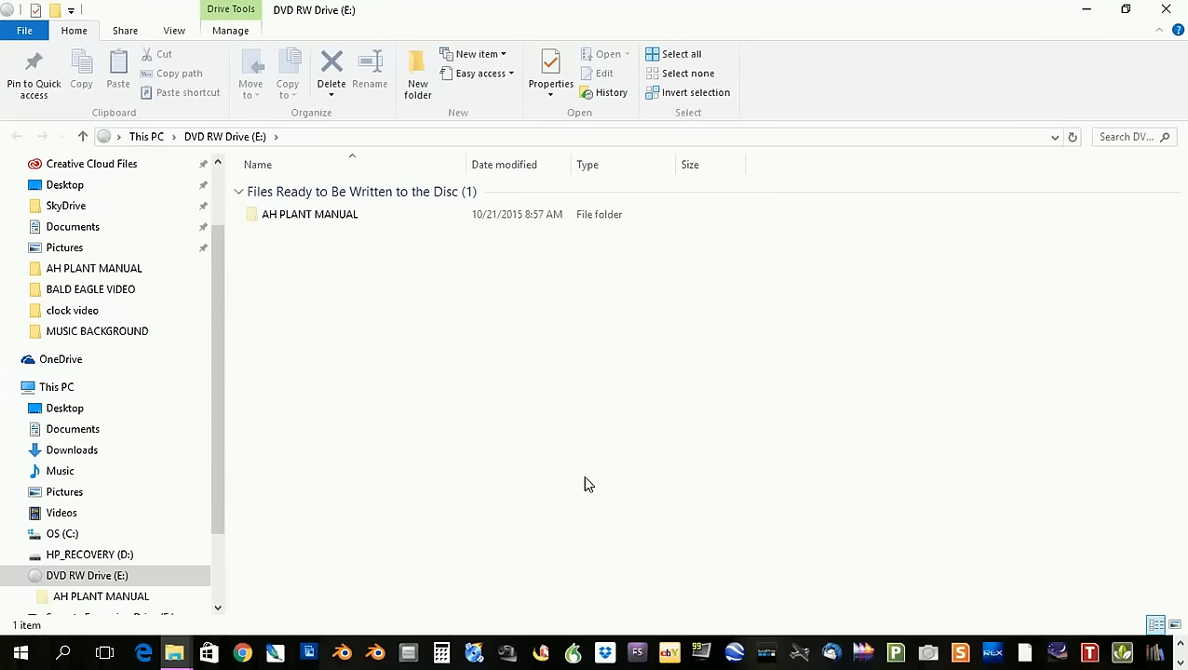
pyautogui.moveTo(503, 342)
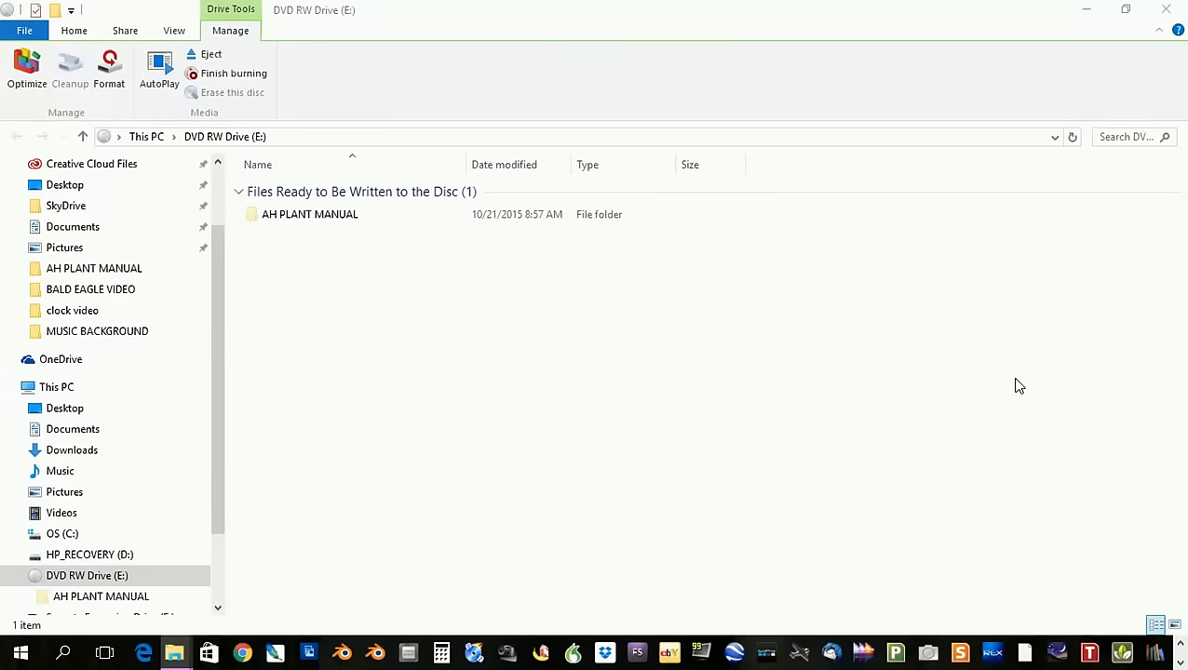
# Finish burning so the waiting AH PLANT MANUAL files start writing to the Plants disc.
pyautogui.click(234, 72)
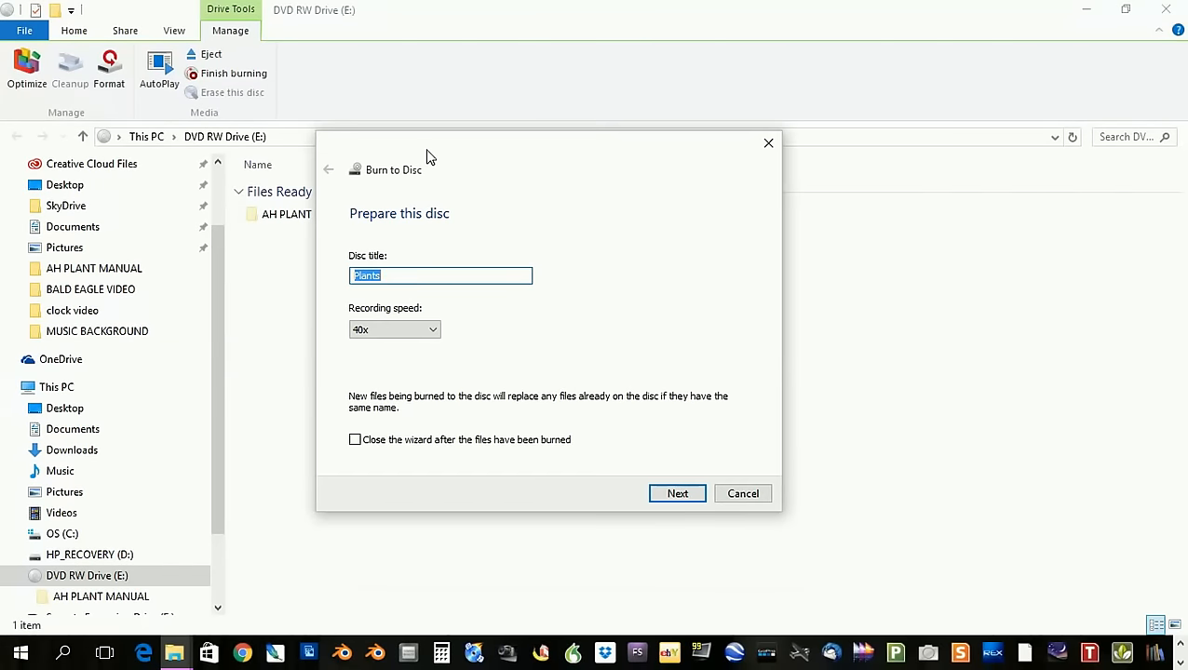
pyautogui.moveTo(447, 294)
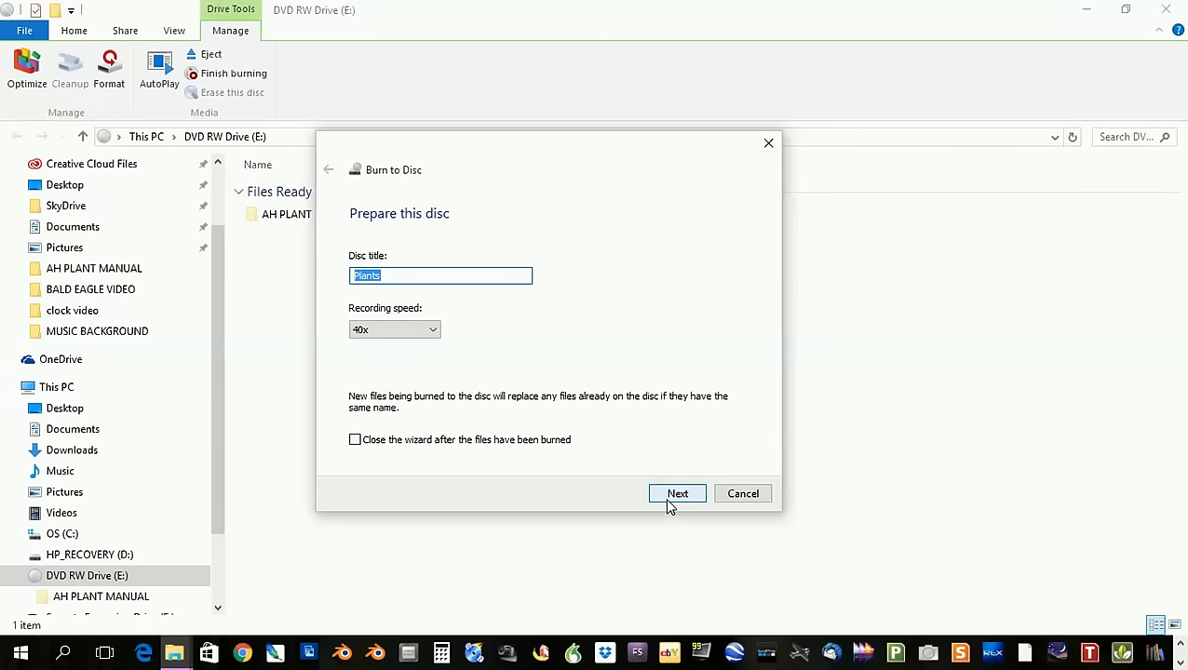
pyautogui.click(677, 493)
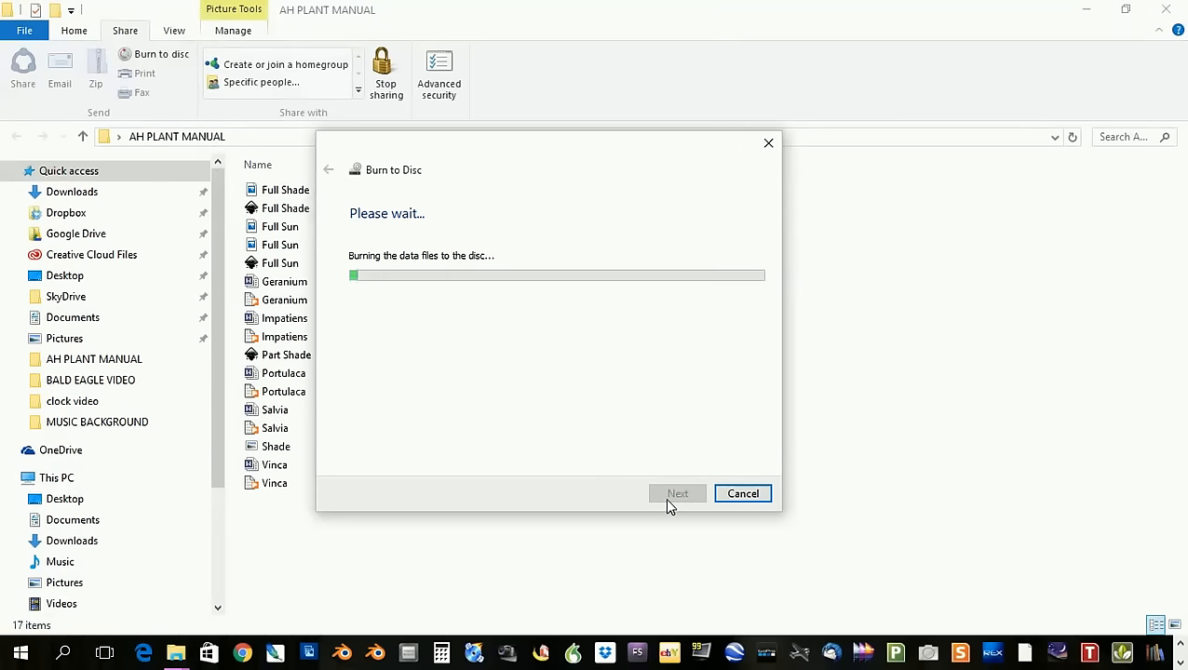